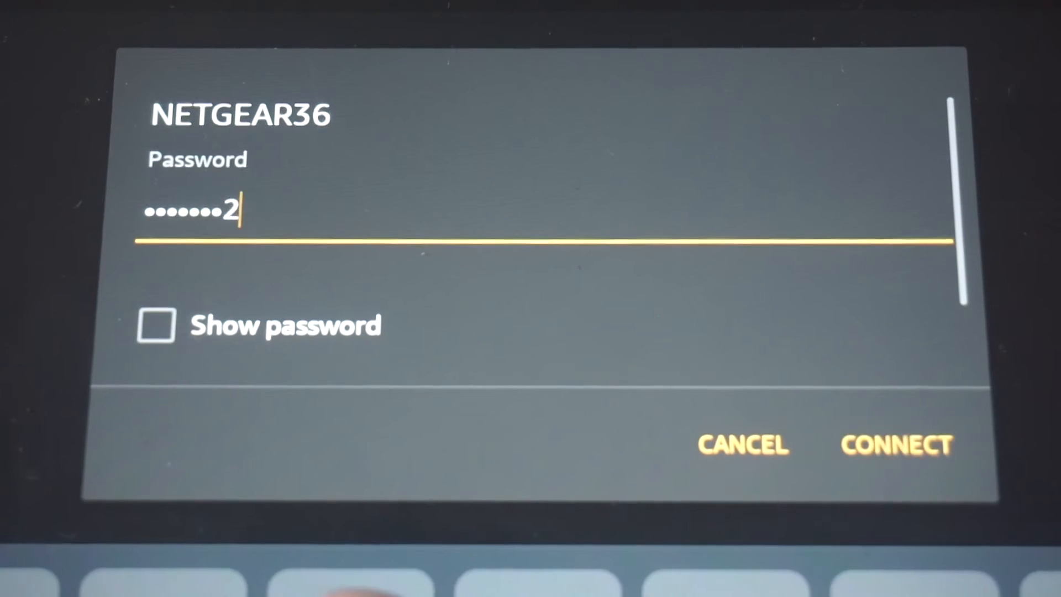
# - Connect to the NETGEAR36 Wi-Fi network with the entered password
pyautogui.click(891, 444)
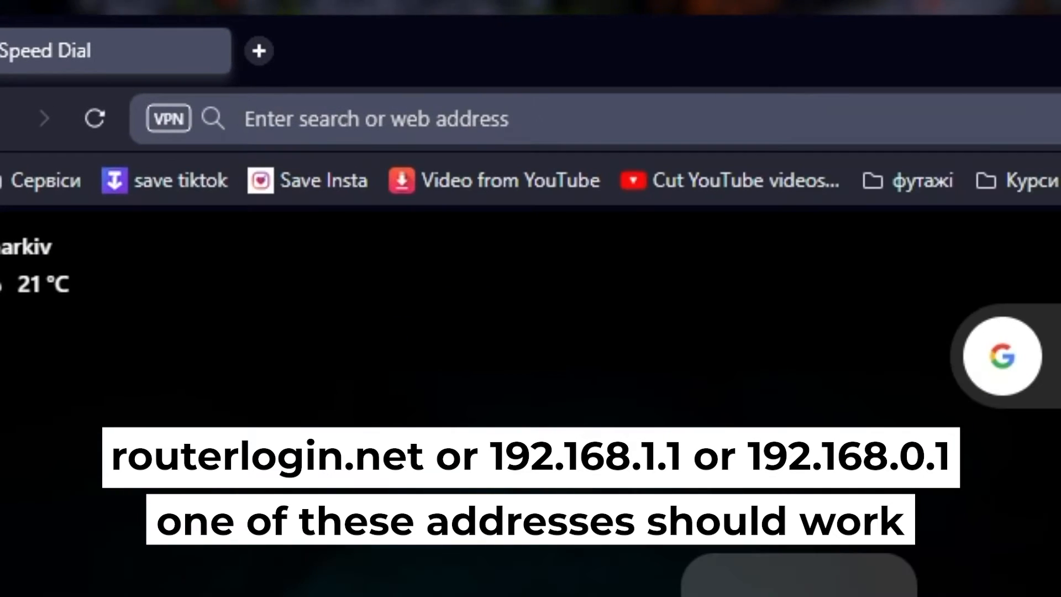
# - Load the router's local setup page at 192.168.1.1 in Opera
pyautogui.write('192.168.1.1')
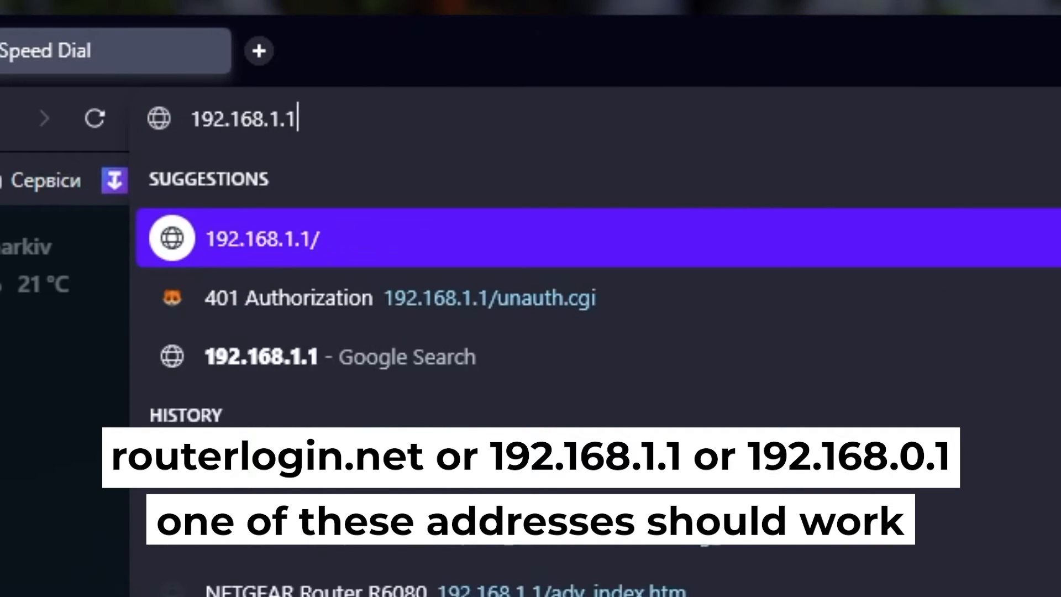
pyautogui.press('Enter')
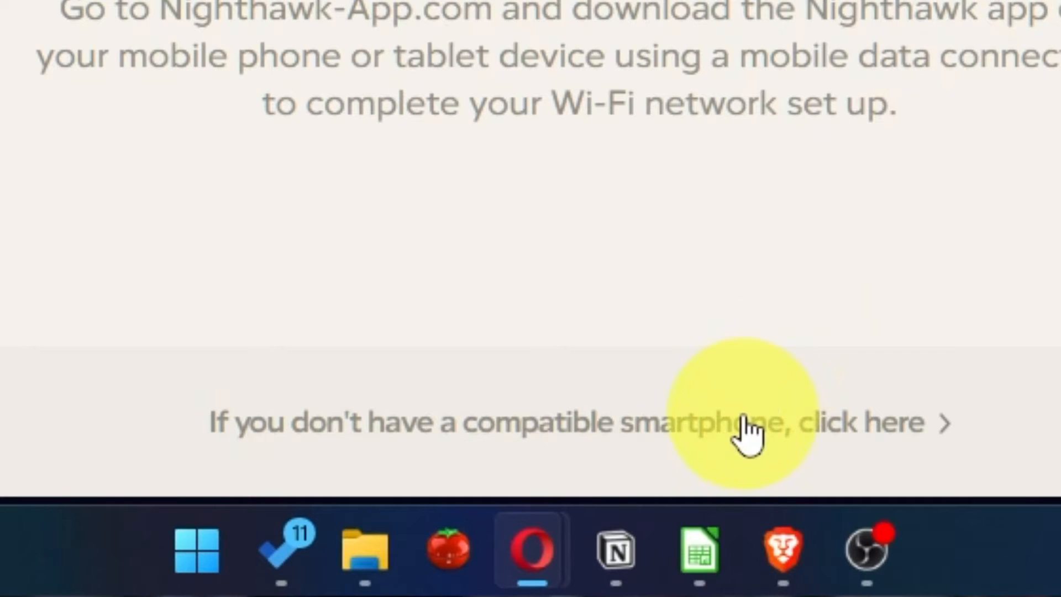
# - Continue setup without the smartphone app, agree to the terms, and pass the Welcome and Internet-detected steps
pyautogui.click(871, 422)
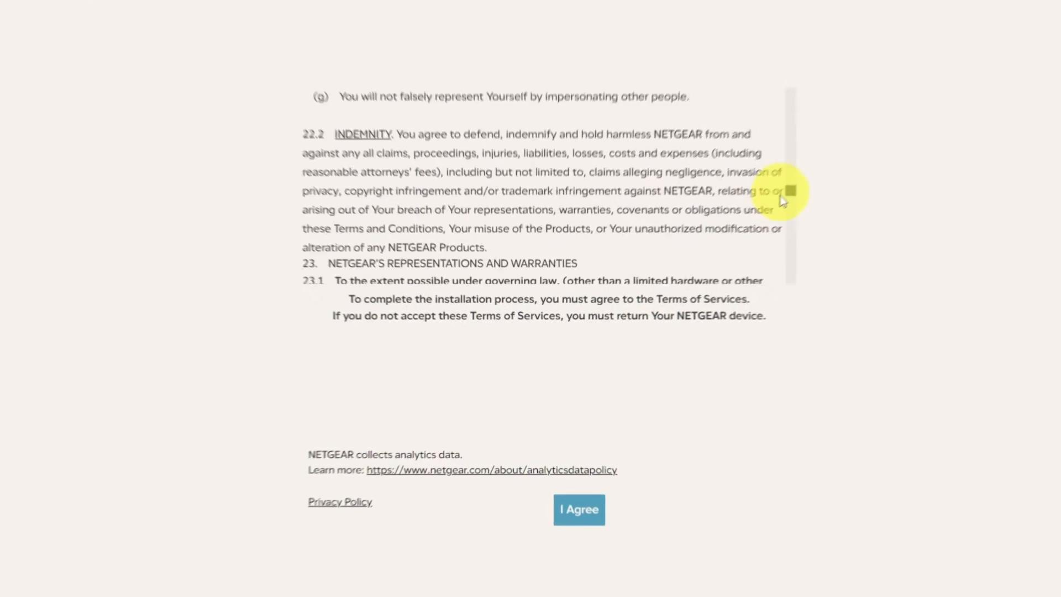
pyautogui.scroll(-3)
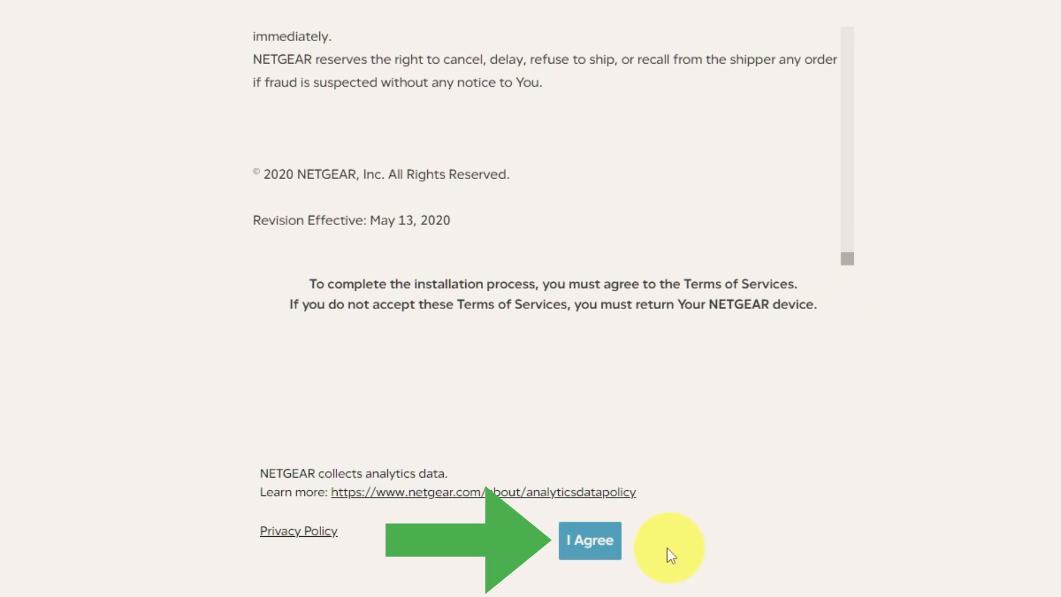
pyautogui.click(590, 540)
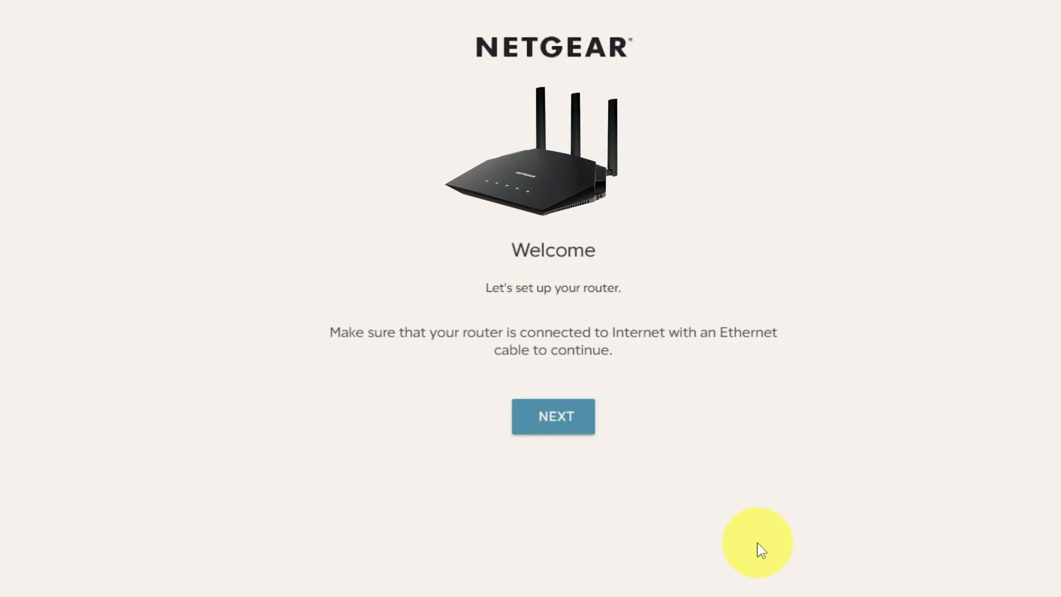
pyautogui.moveTo(629, 471)
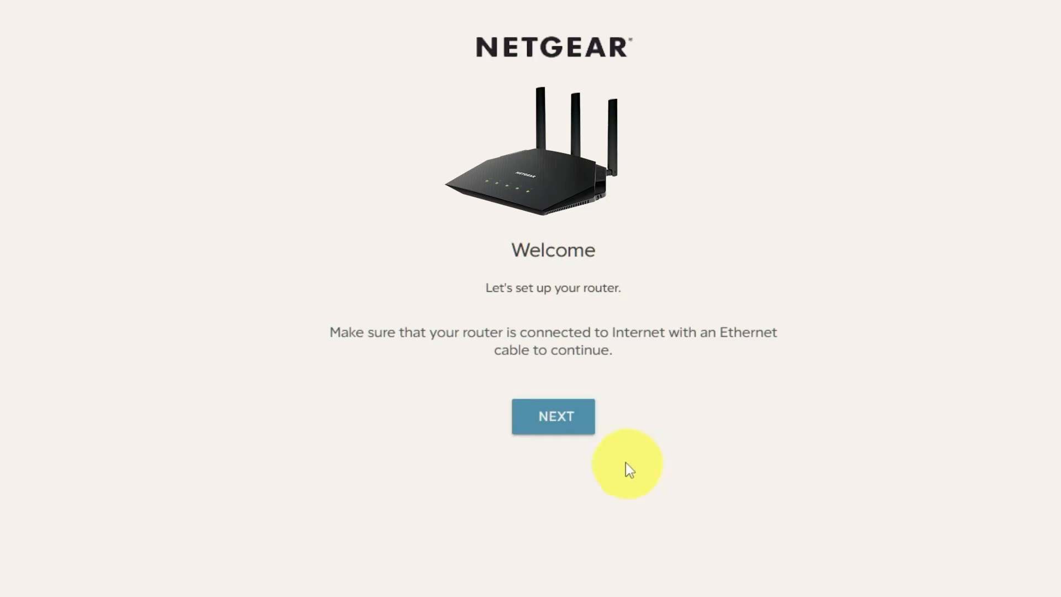
pyautogui.click(553, 416)
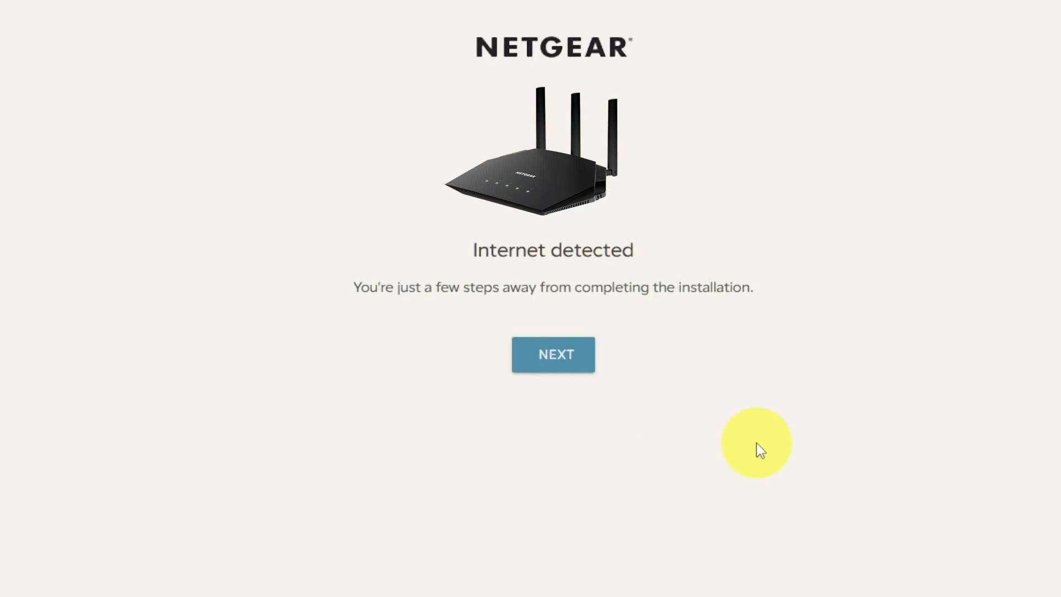
pyautogui.click(554, 354)
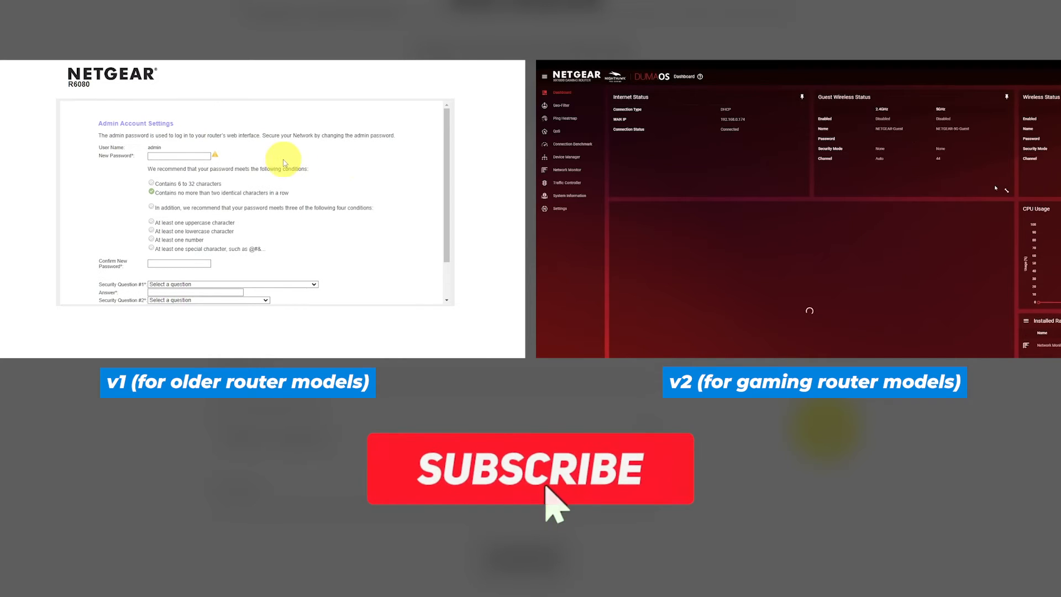
# - Advance the wizard to the Admin Account Settings password step
pyautogui.click(530, 469)
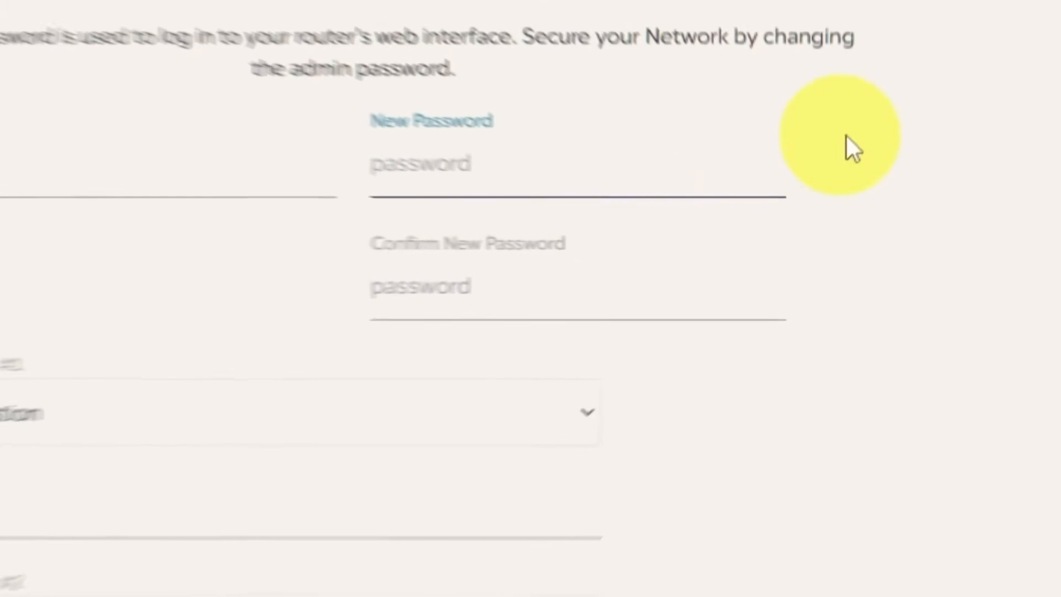
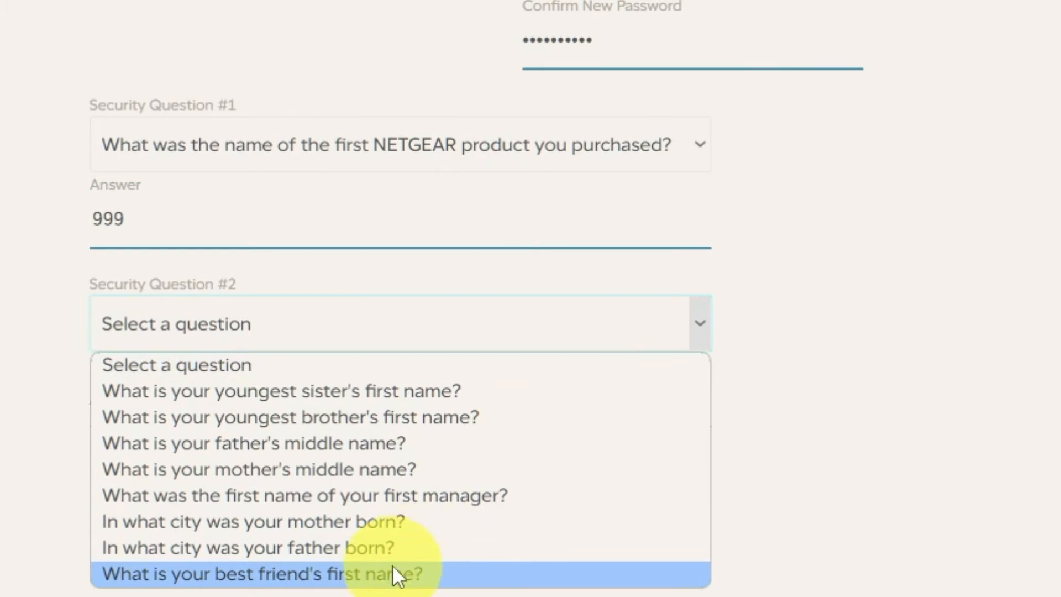
# - Enter the new admin password, answer 999 to question 1 and choose 'best friend's first name' for question 2
pyautogui.click(261, 574)
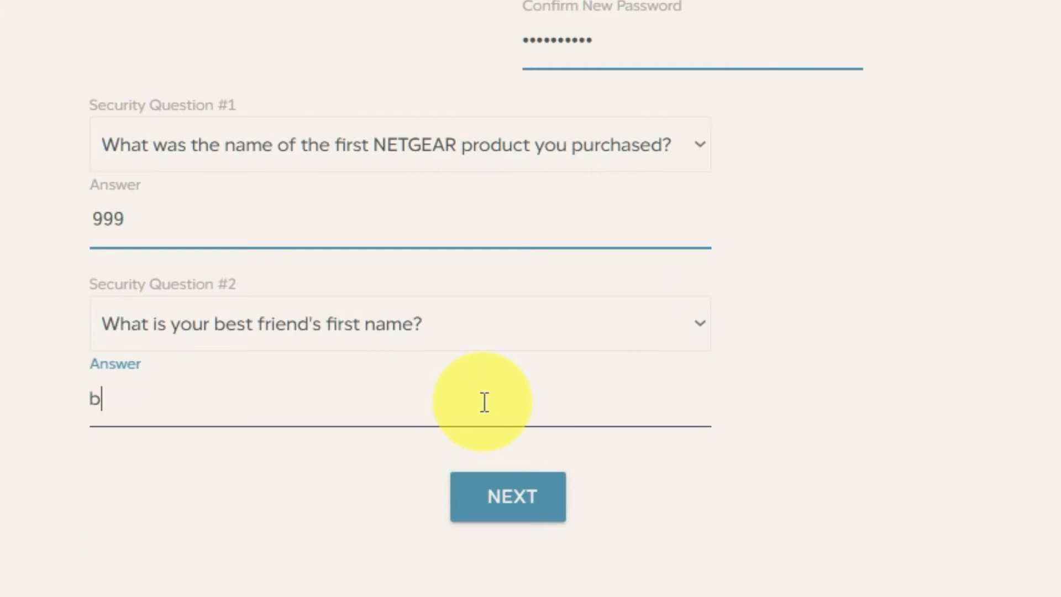
pyautogui.click(509, 496)
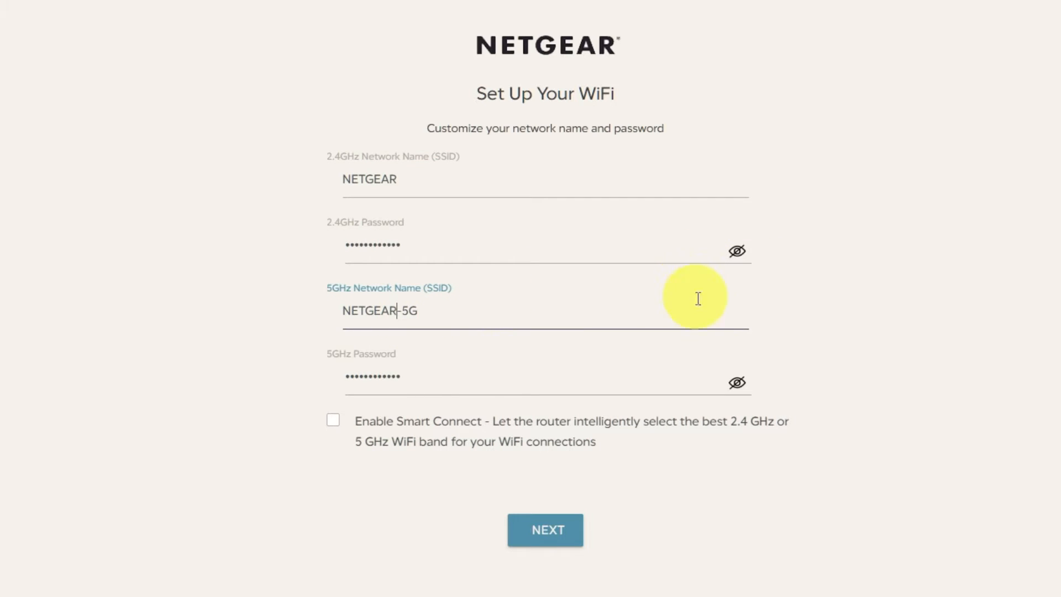
# - Keep the NETGEAR and NETGEAR-5G names and passwords and continue past the Configuration Complete summary
pyautogui.click(546, 545)
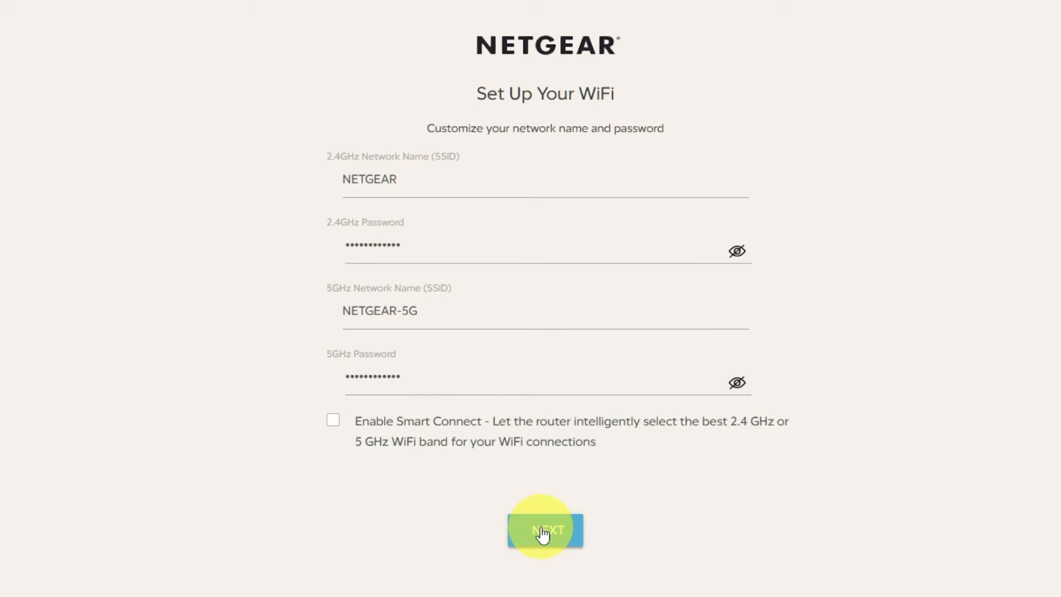
pyautogui.click(545, 543)
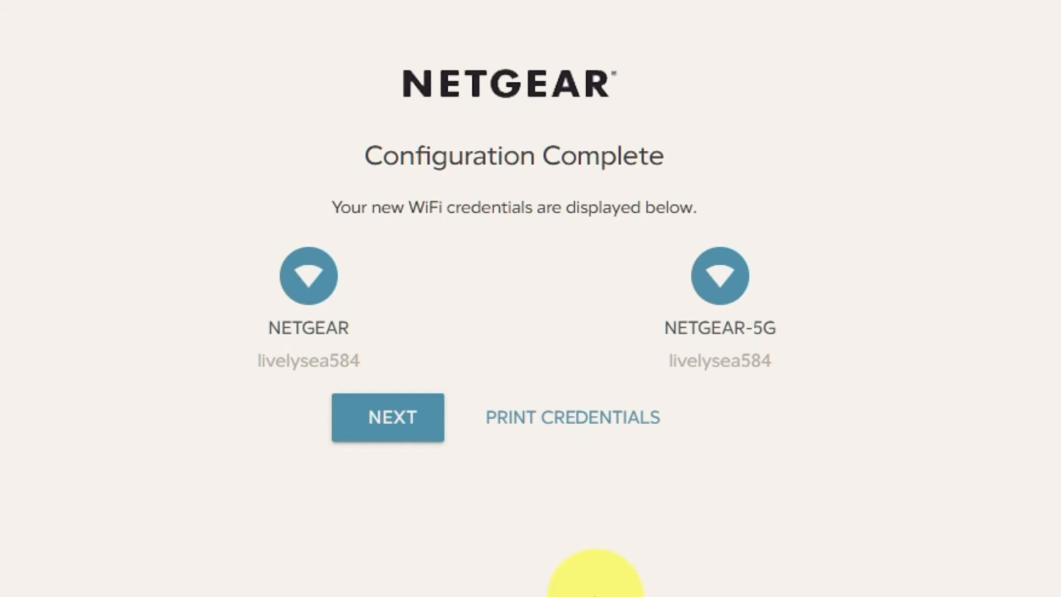
pyautogui.click(388, 418)
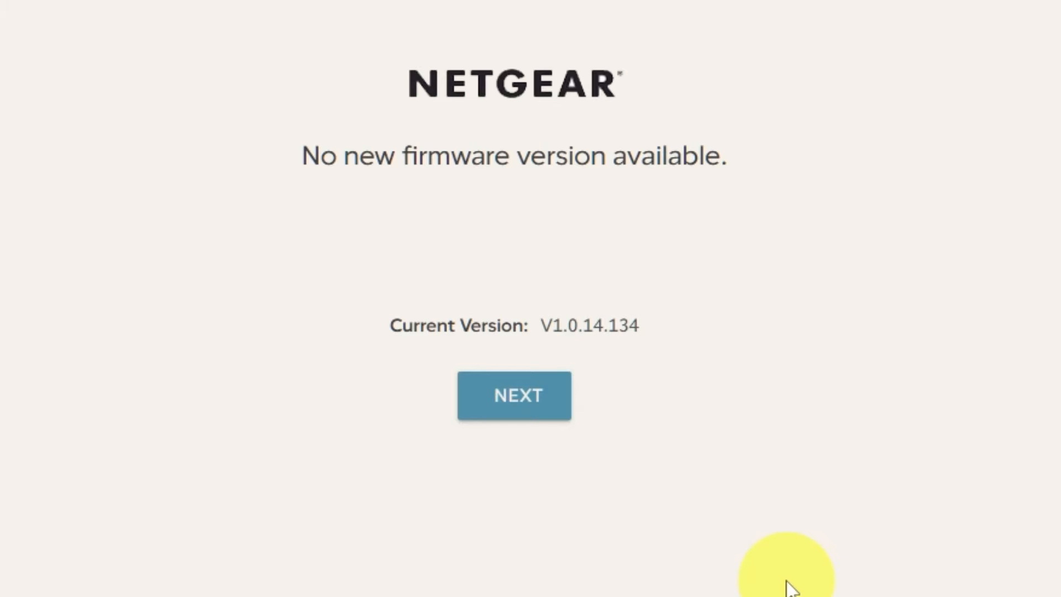
# - Acknowledge that no new firmware version is available and finish the wizard
pyautogui.click(536, 409)
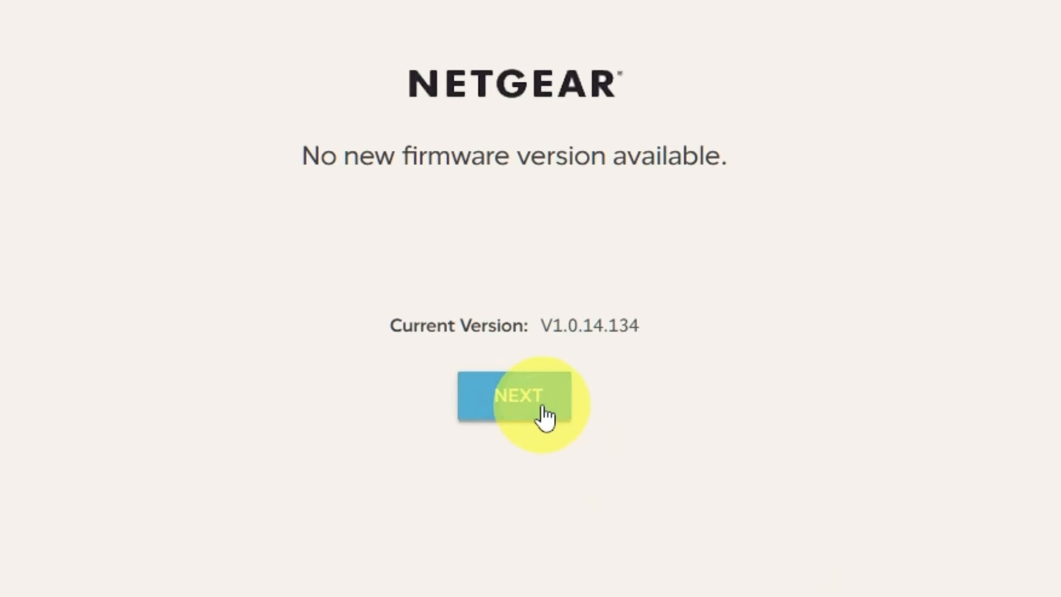
pyautogui.click(525, 397)
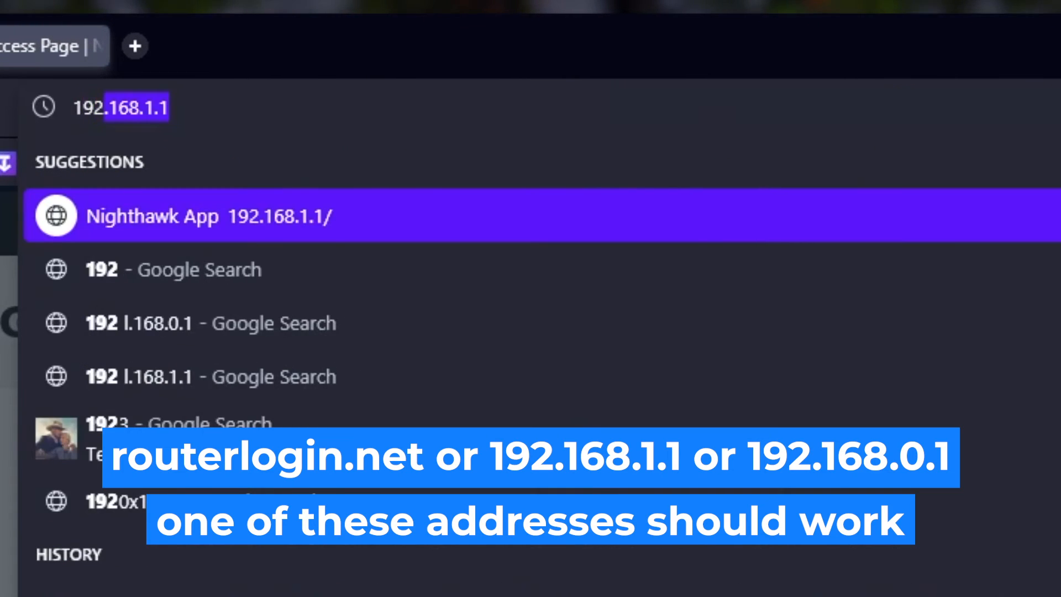
# - Sign in to the router at 192.168.1.1 as admin with the password
pyautogui.press('Enter')
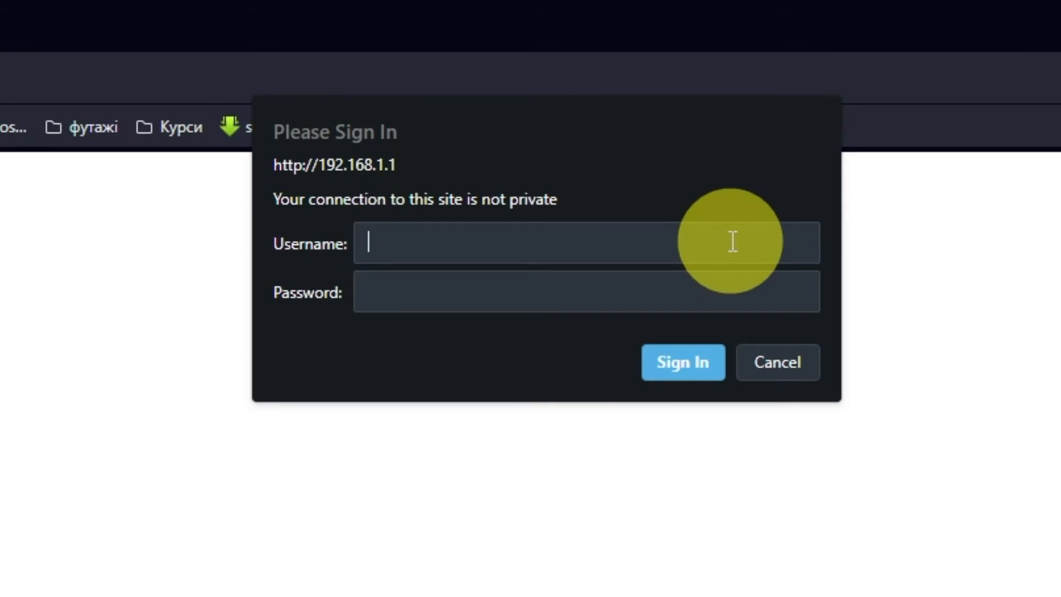
pyautogui.write('admin')
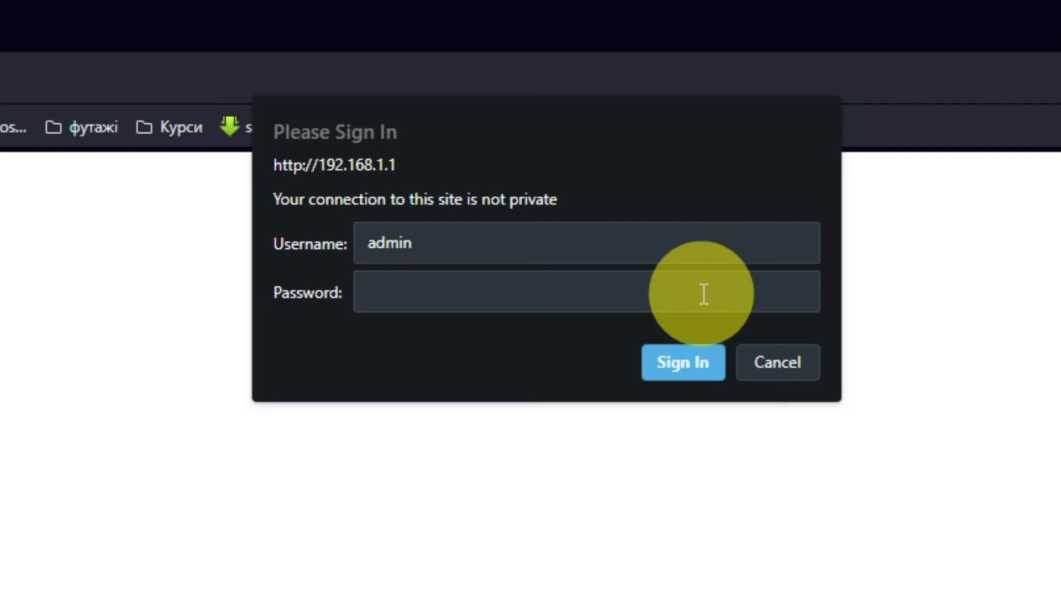
pyautogui.write('password')
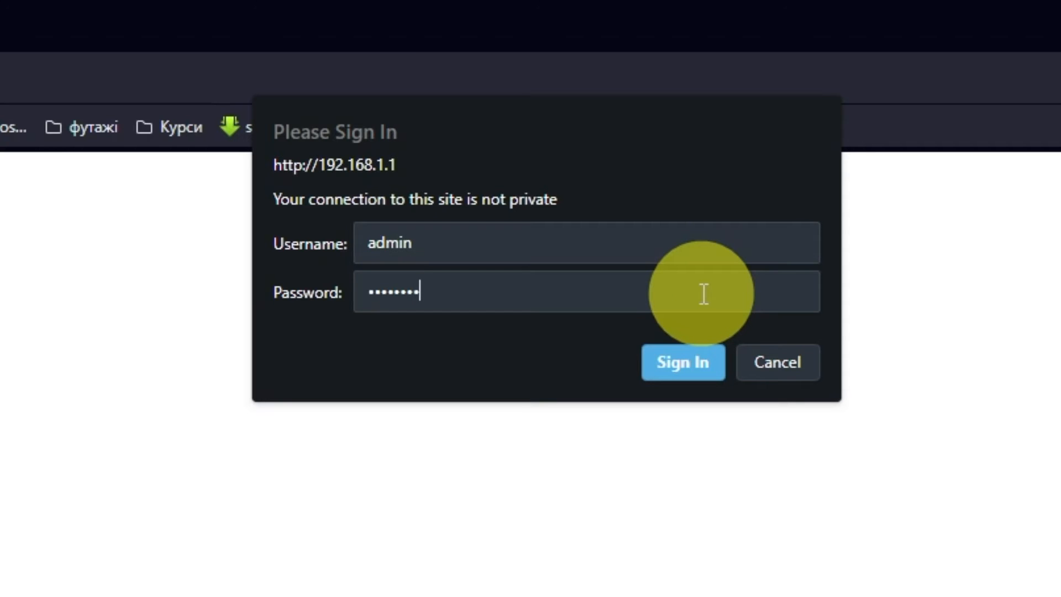
pyautogui.click(683, 363)
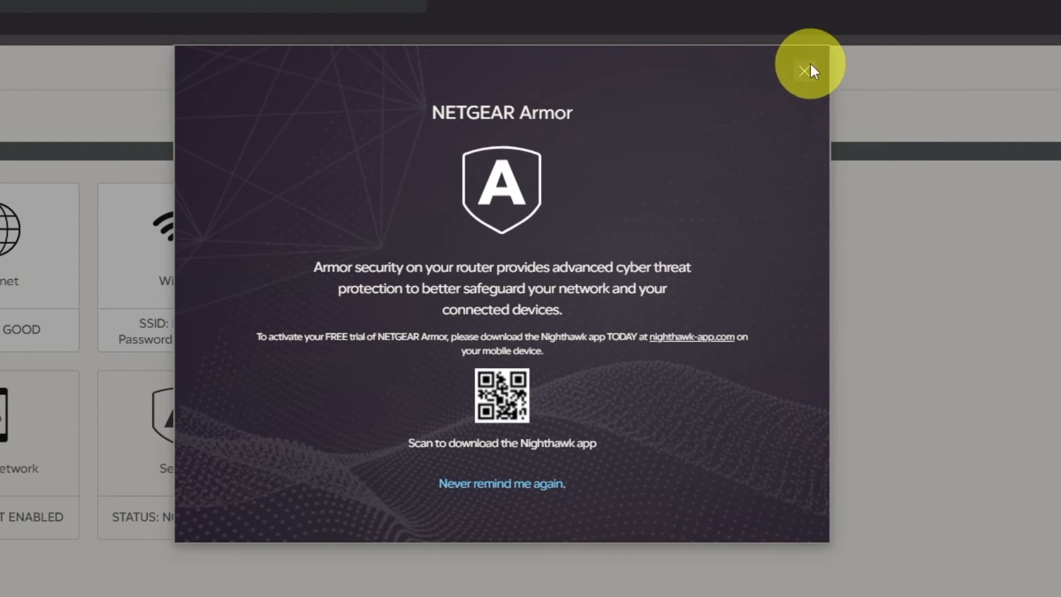
# - Leave the basic dashboard and show the ADVANCED Home with R6700AX router information
pyautogui.click(805, 70)
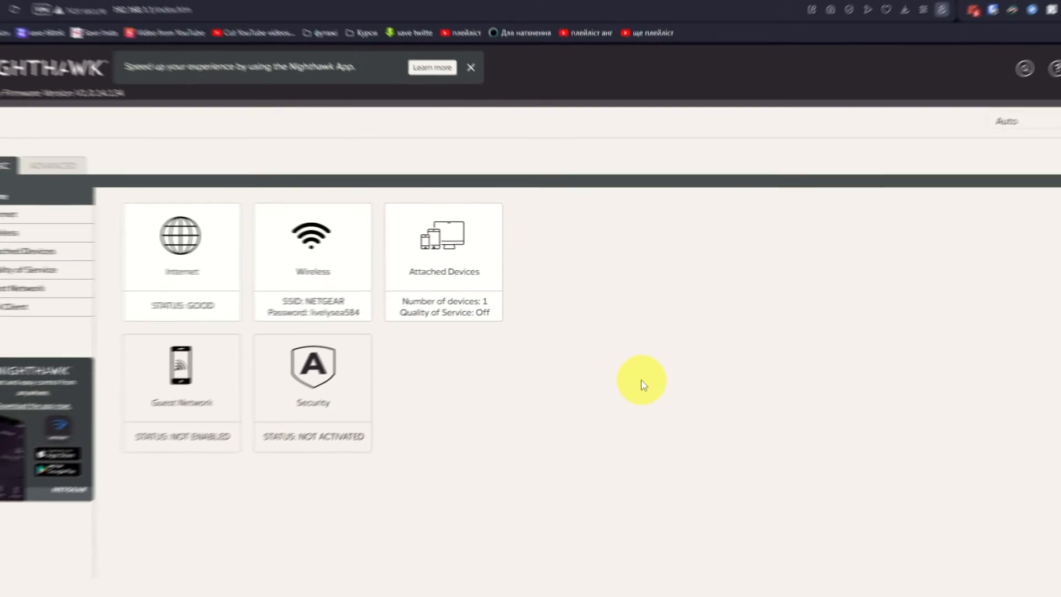
pyautogui.click(1011, 121)
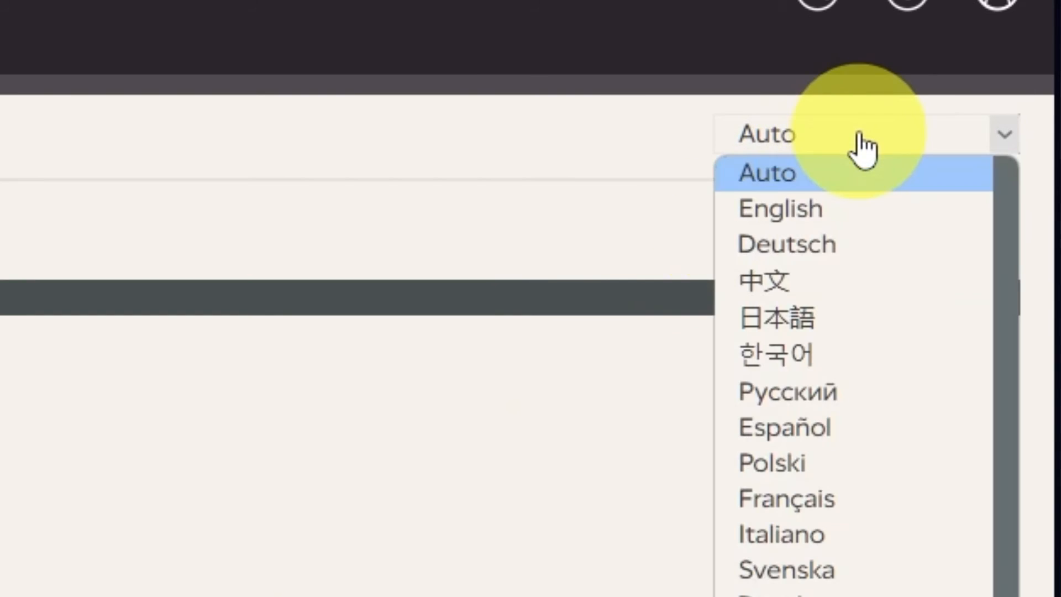
pyautogui.scroll(-3)
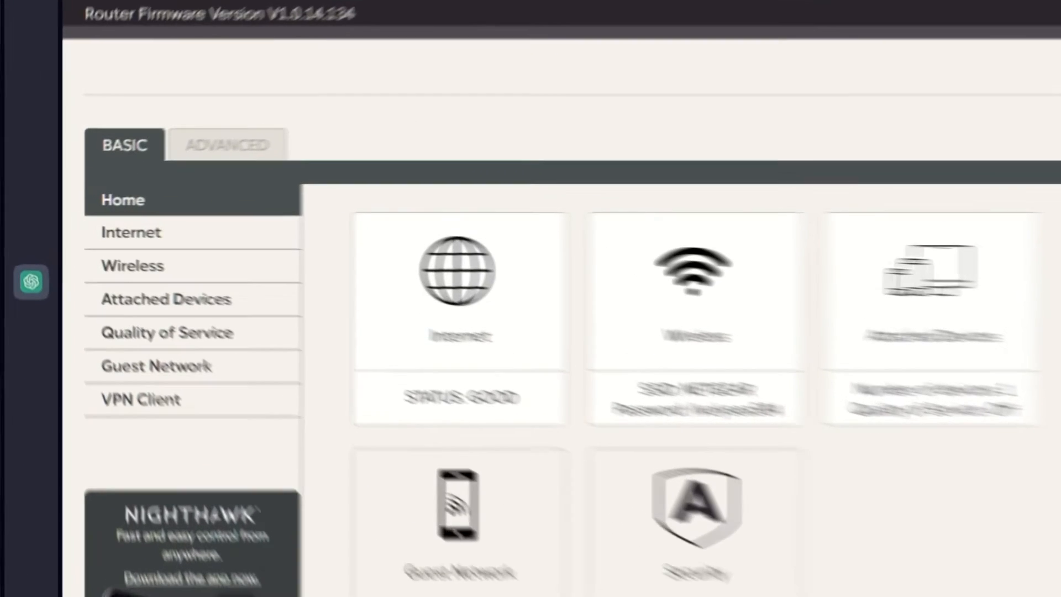
pyautogui.click(225, 145)
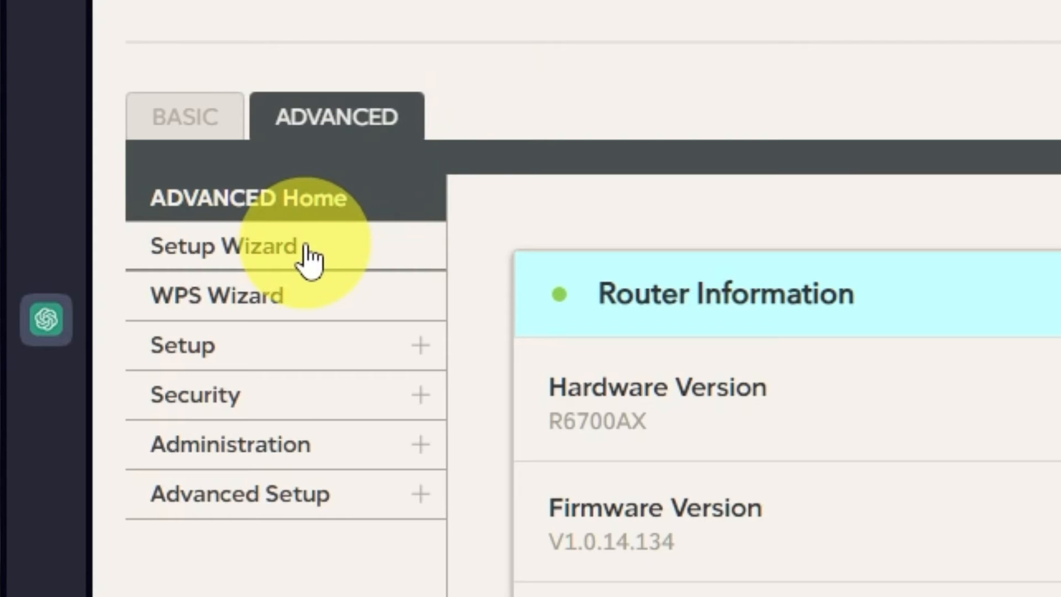
# - On Internet Setup keep no login and dynamic IP, and set DNS to Get Automatically from ISP
pyautogui.click(223, 246)
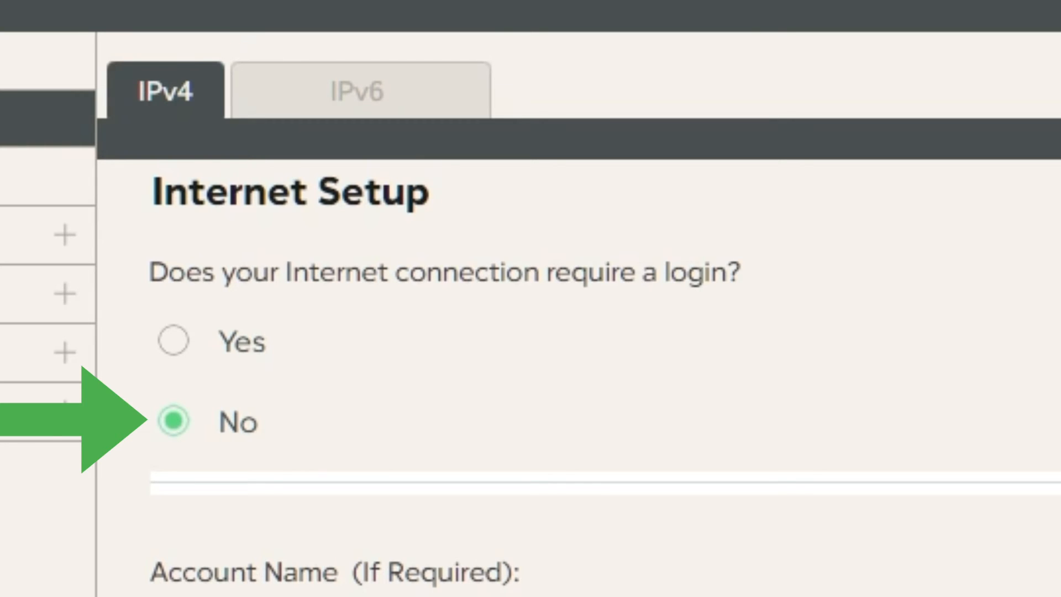
pyautogui.scroll(-3)
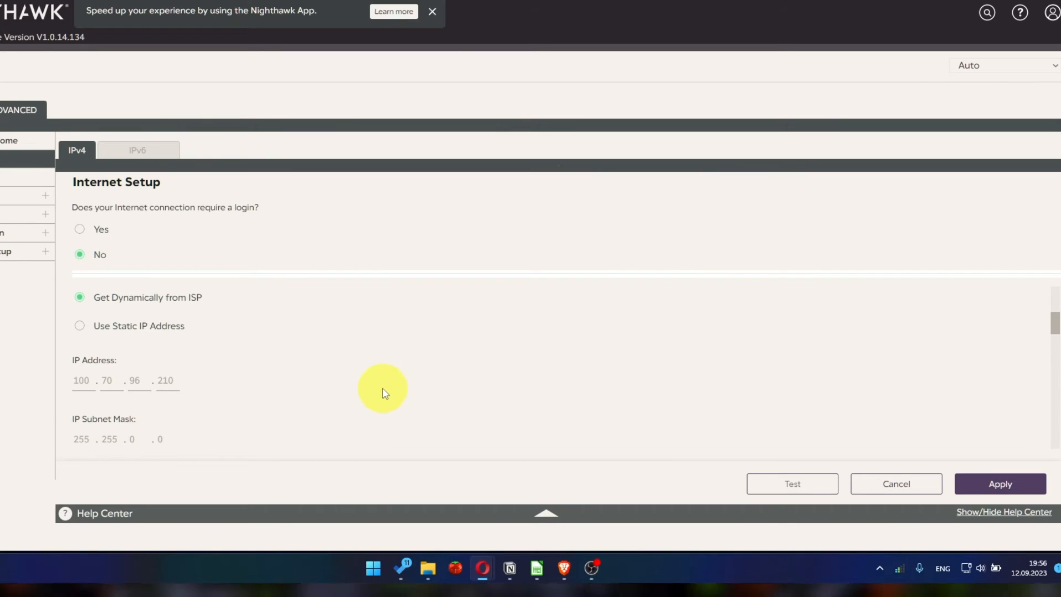
pyautogui.scroll(-3)
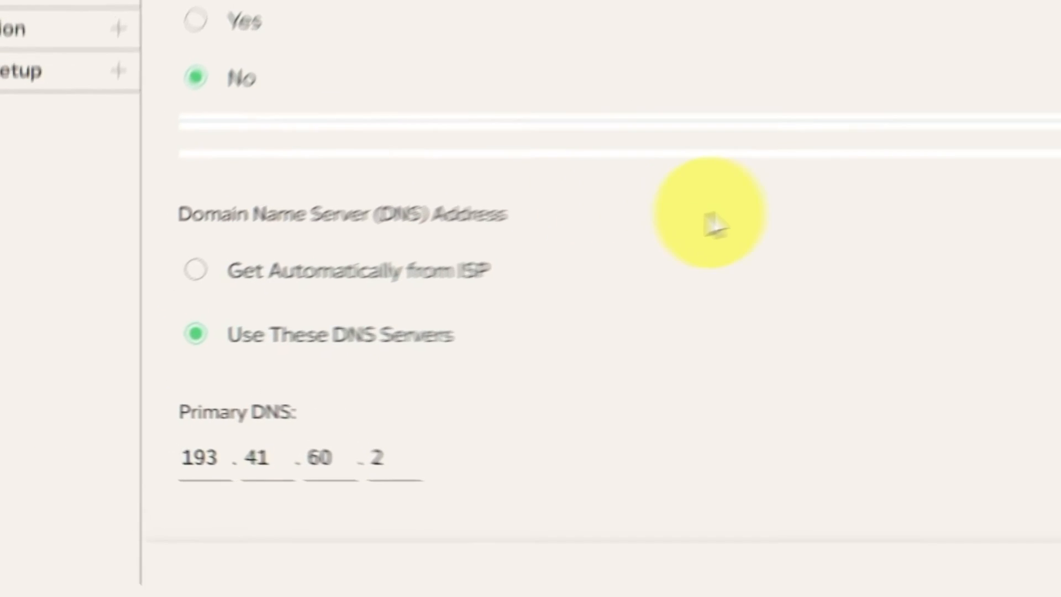
pyautogui.click(196, 269)
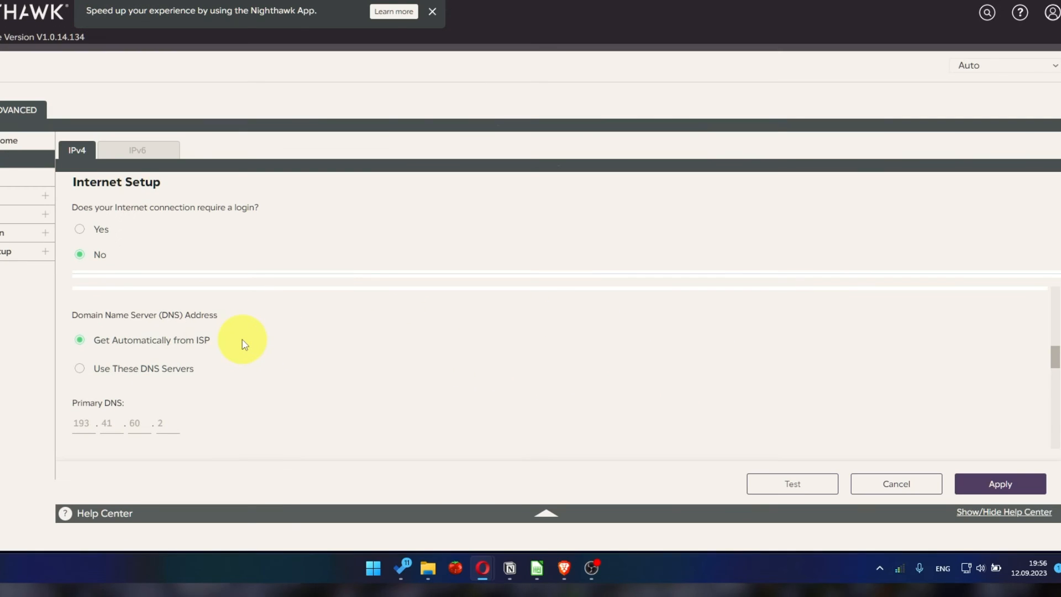
pyautogui.scroll(-3)
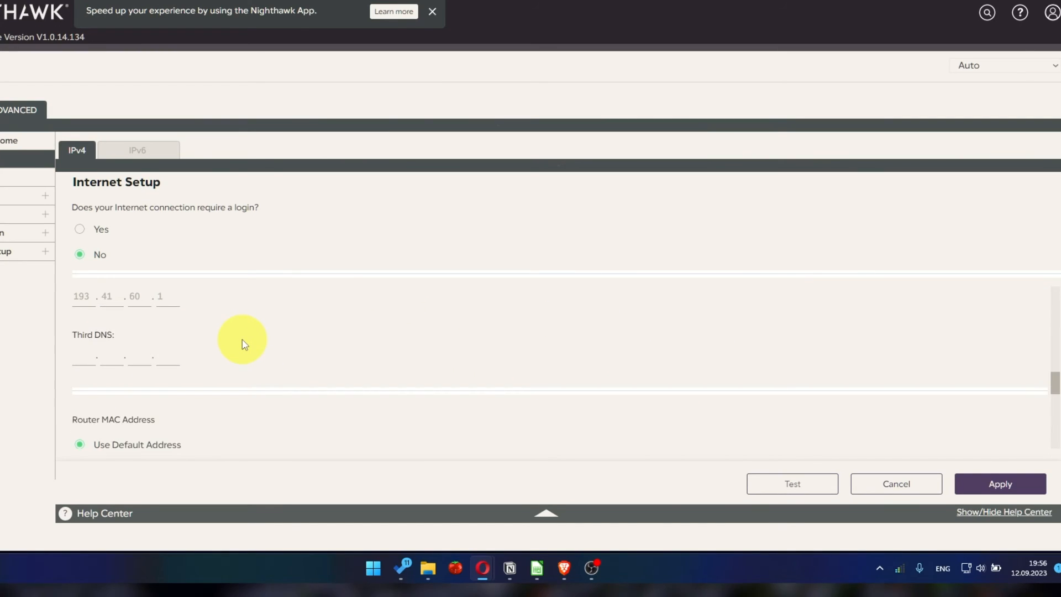
pyautogui.scroll(-3)
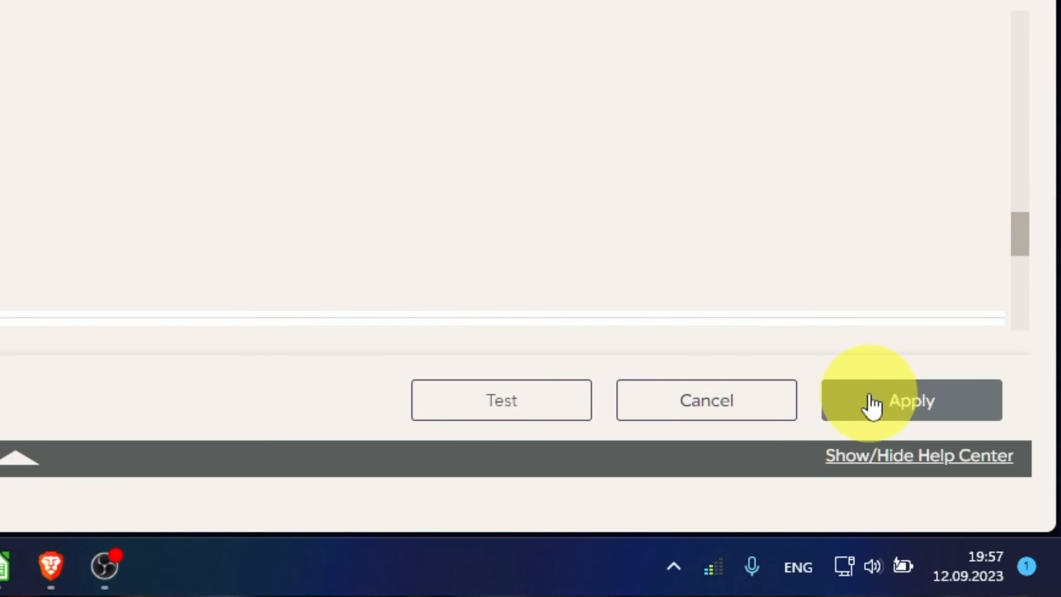
# - Apply the Internet Setup changes and sign back in to the router
pyautogui.click(912, 402)
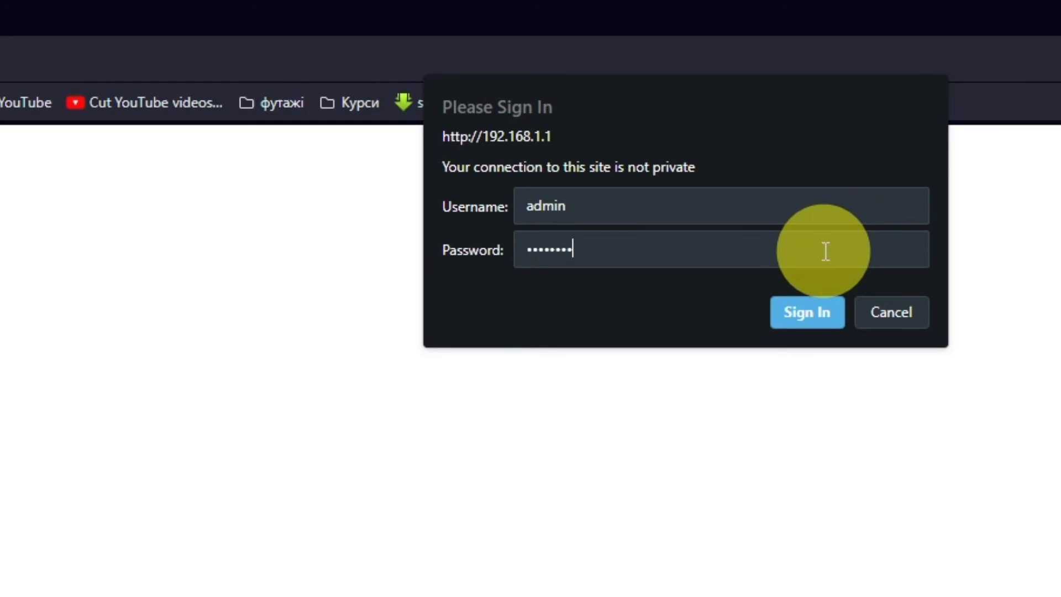
pyautogui.click(807, 311)
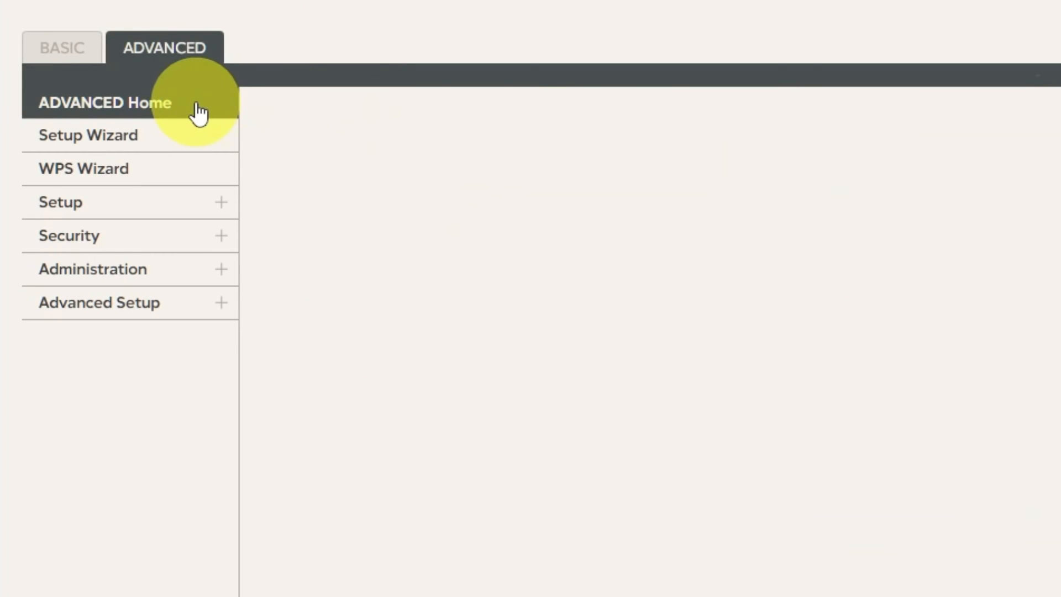
# - Reboot the router from ADVANCED Home and confirm with Yes
pyautogui.click(104, 103)
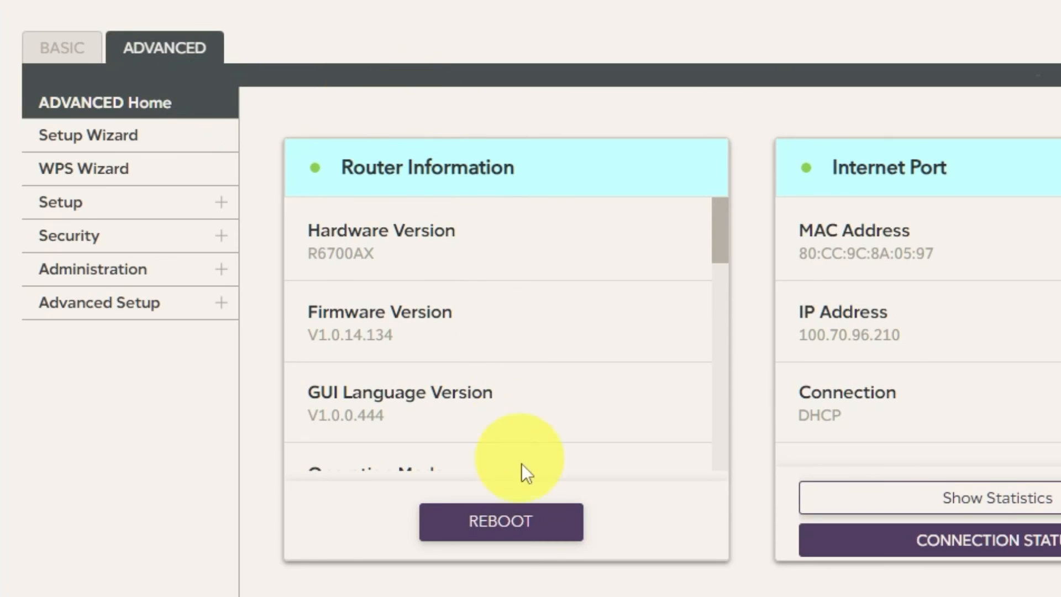
pyautogui.click(501, 522)
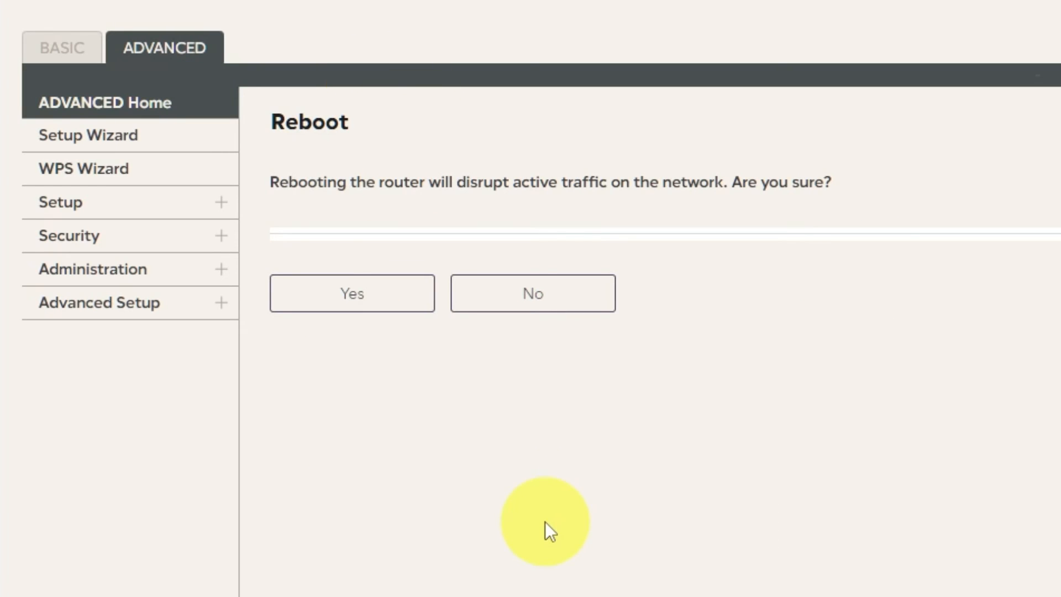
pyautogui.click(351, 294)
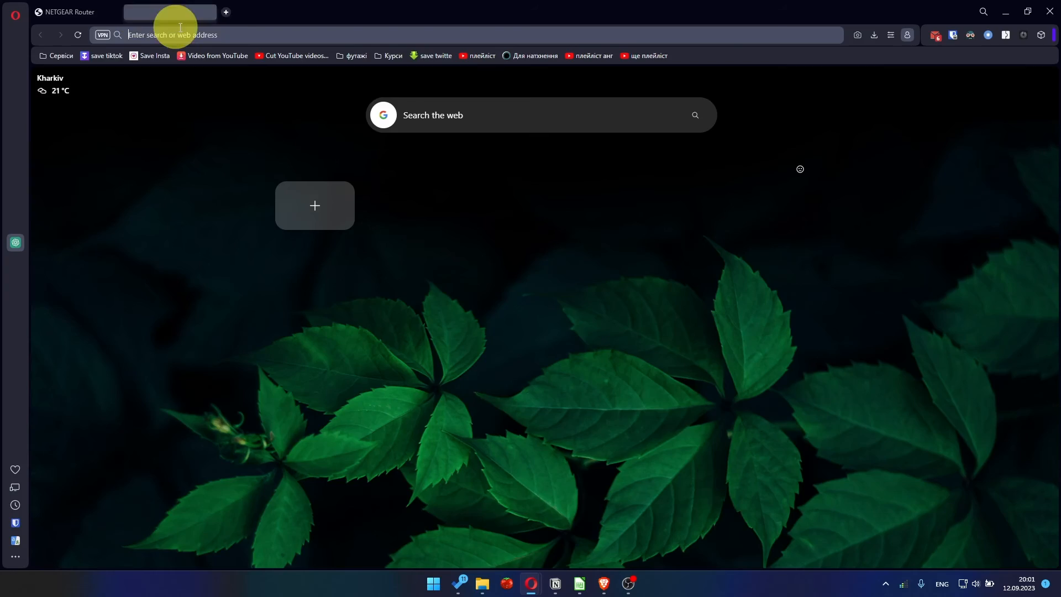
# - Sign back into the router at 192.168.1.1 to reach the R6700AX advanced home
pyautogui.write('youtube.com')
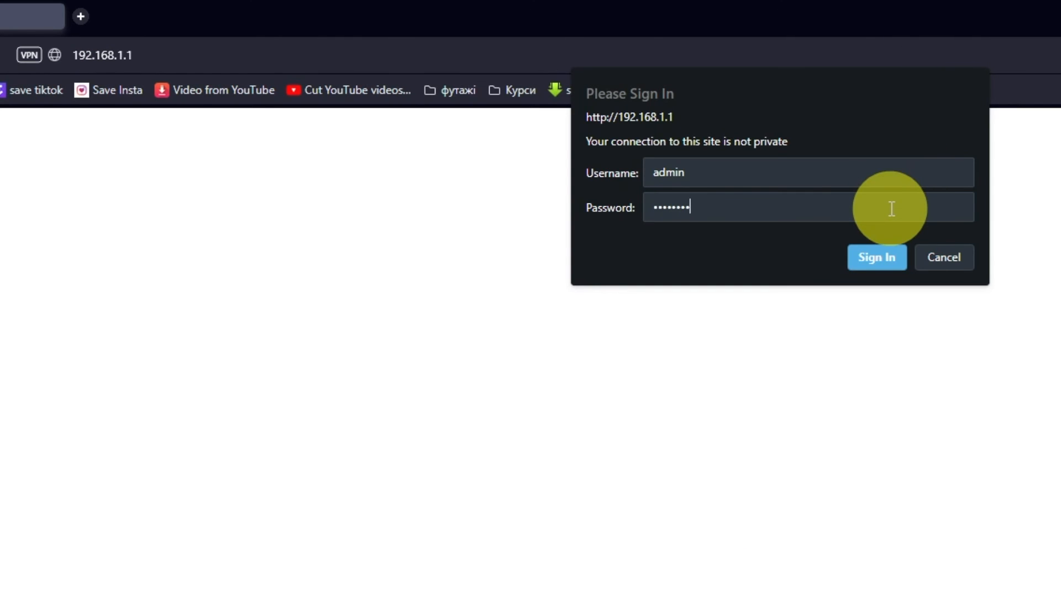
pyautogui.click(878, 257)
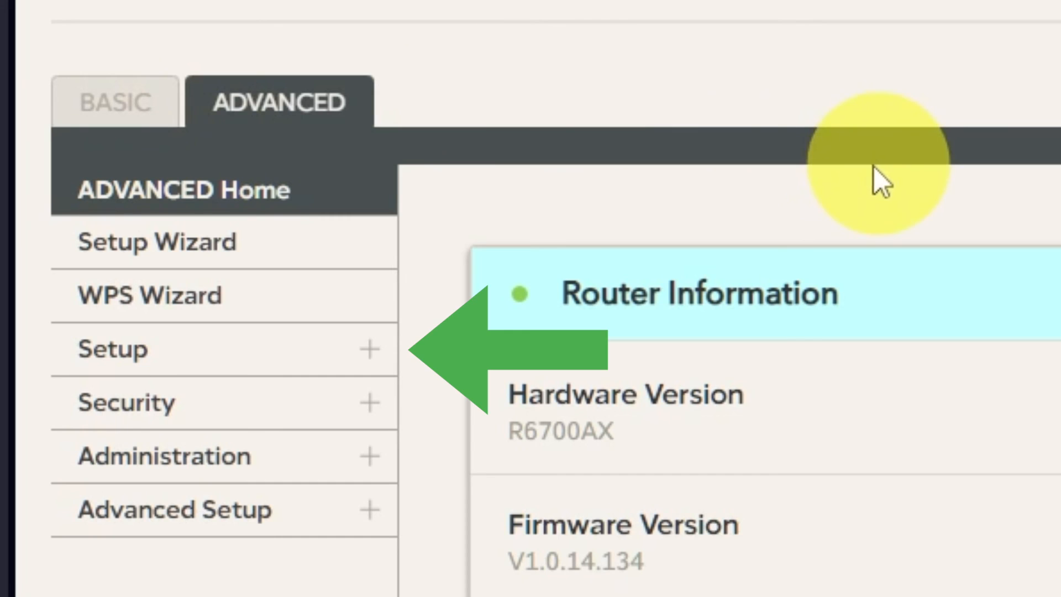
# - In Setup > Internet Setup, set Router MAC Address to Use Default Address
pyautogui.click(110, 350)
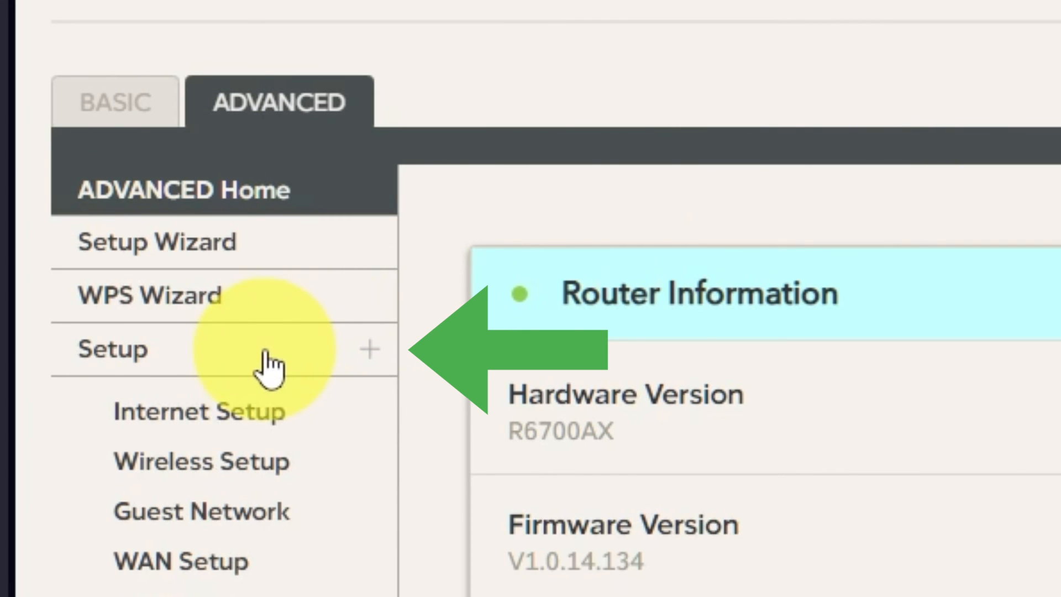
pyautogui.click(199, 425)
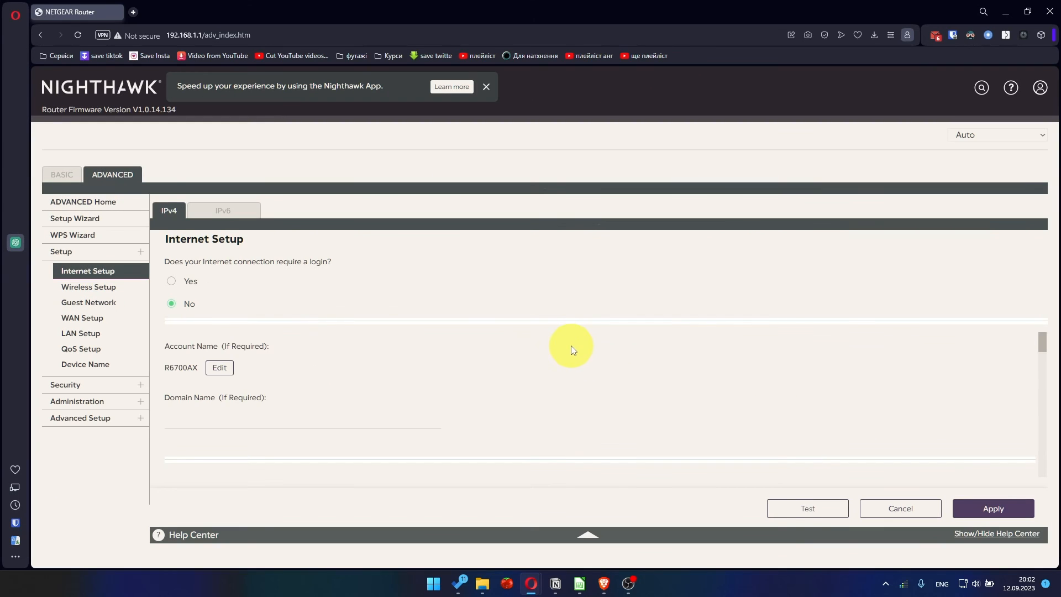
pyautogui.scroll(-3)
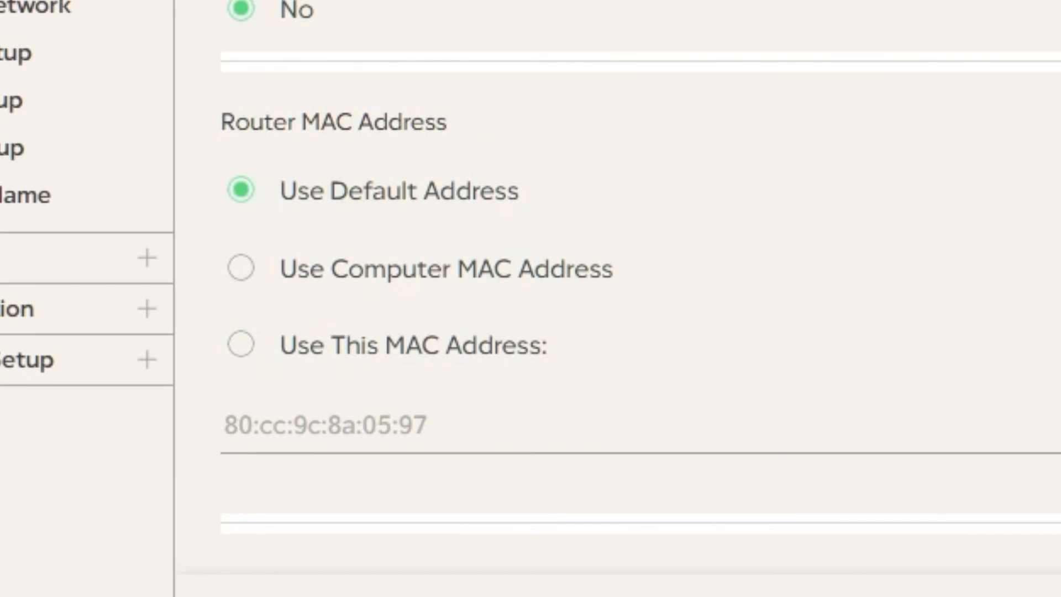
pyautogui.click(242, 269)
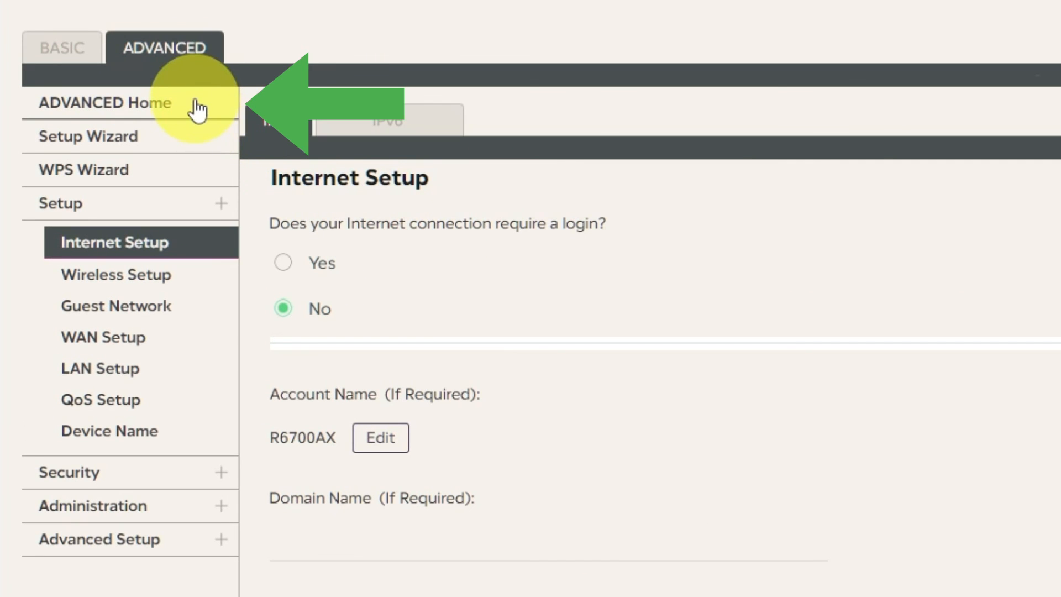
# - From ADVANCED Home, reboot the router and confirm Yes
pyautogui.click(100, 103)
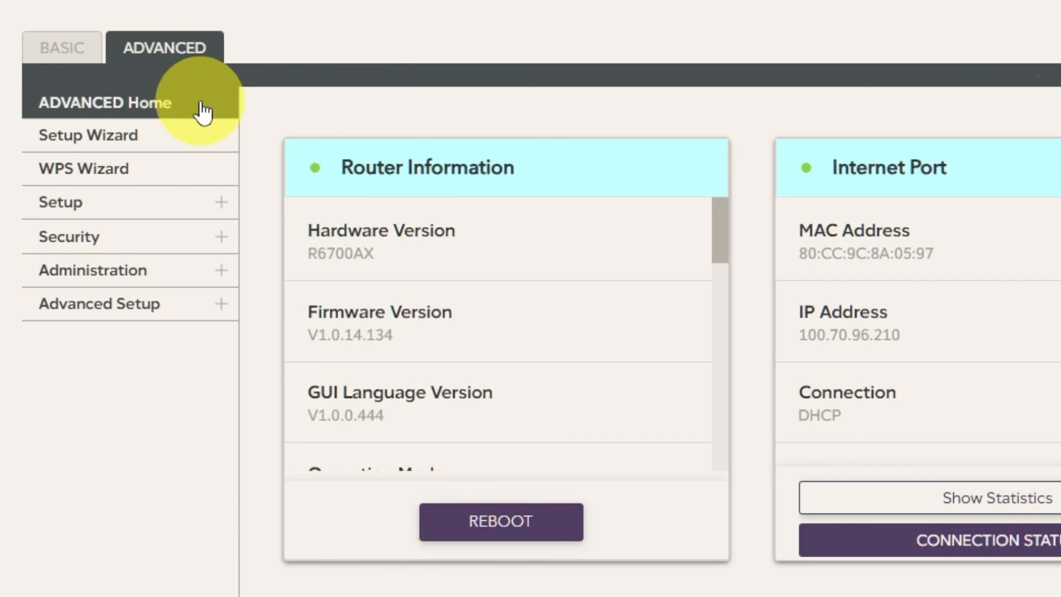
pyautogui.click(502, 522)
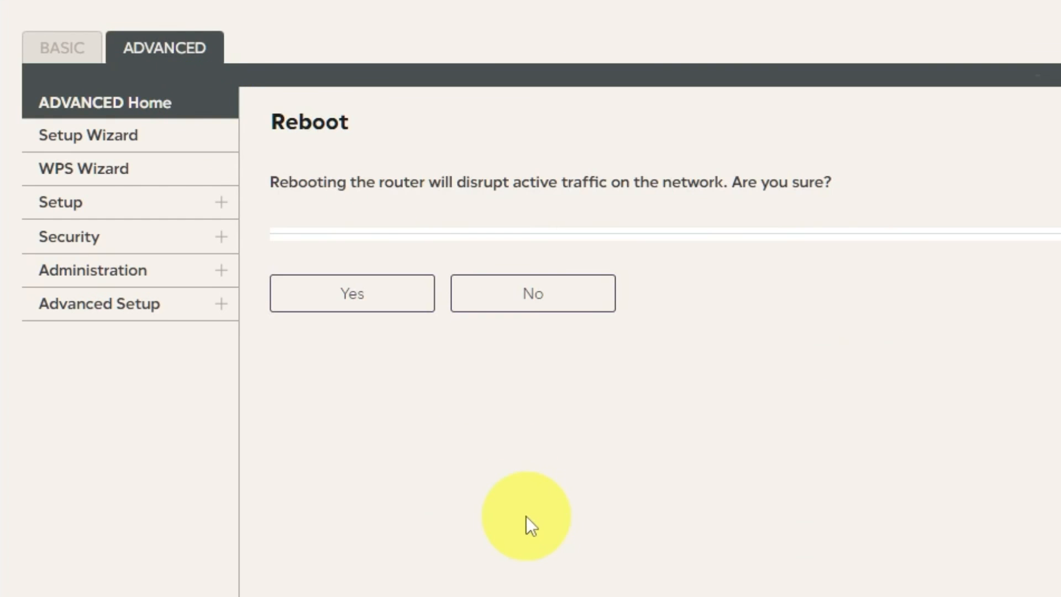
pyautogui.click(351, 292)
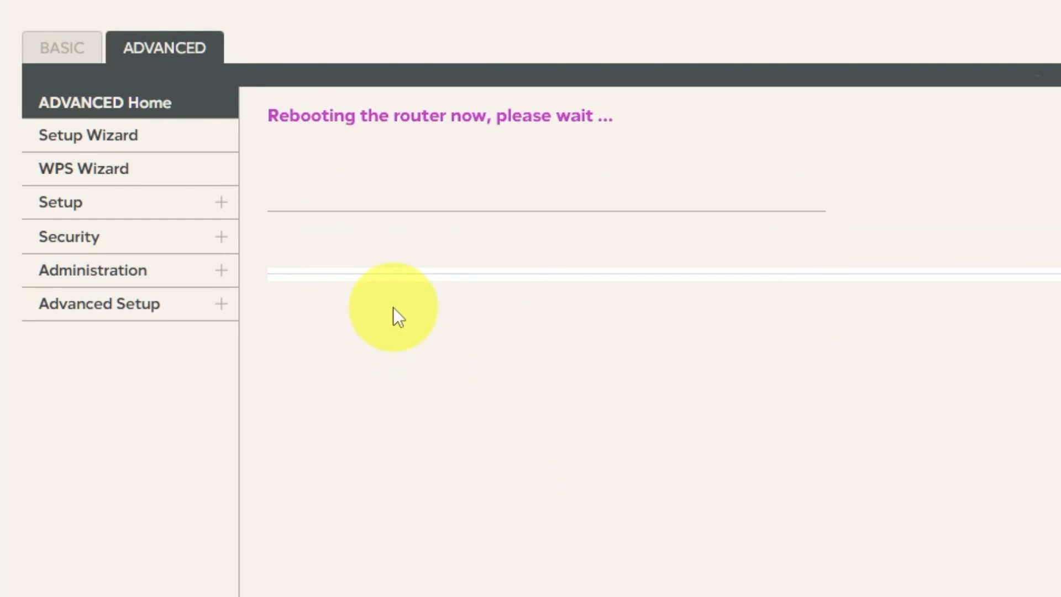